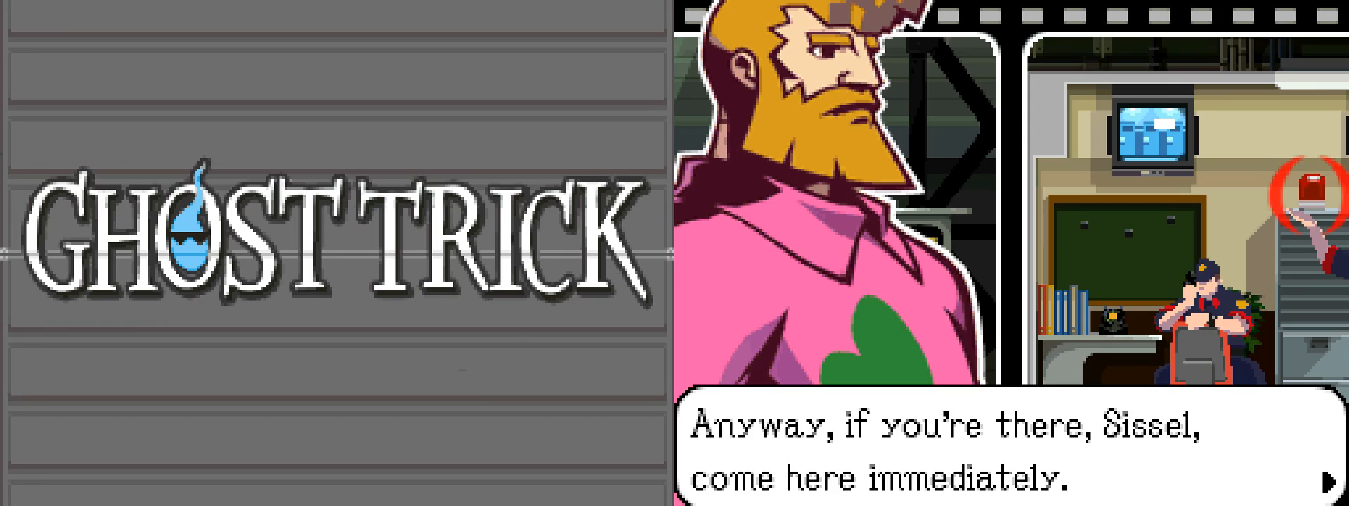
Advance the dialogue and jump along a phone line to the scene with the gunman
{"action": "left_click", "coordinate": [1323, 473]}
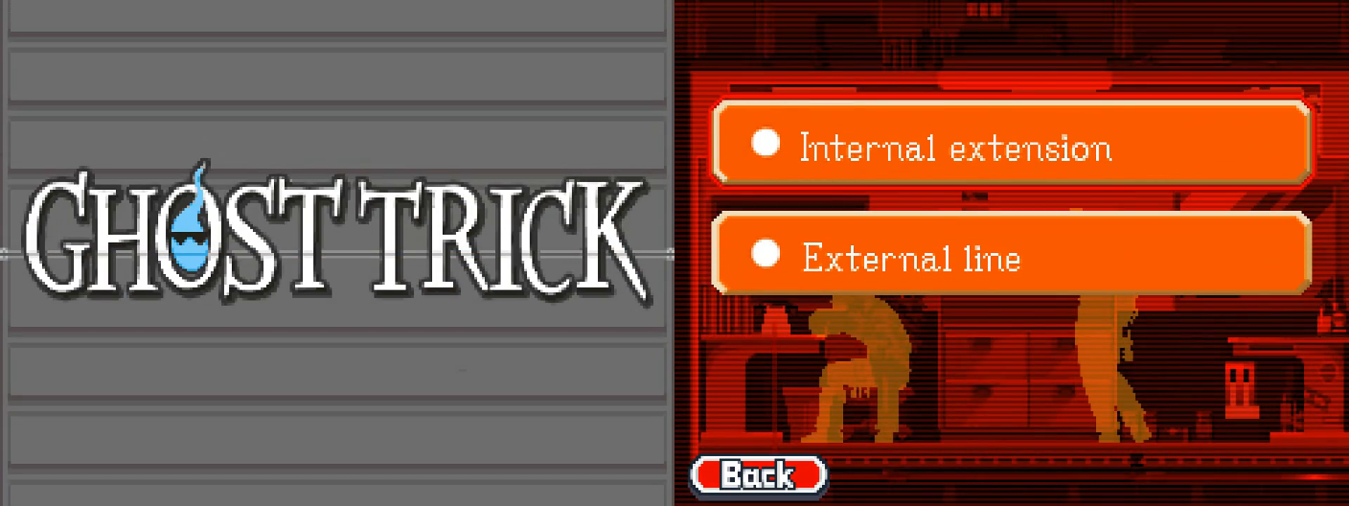
{"action": "left_click", "coordinate": [989, 146]}
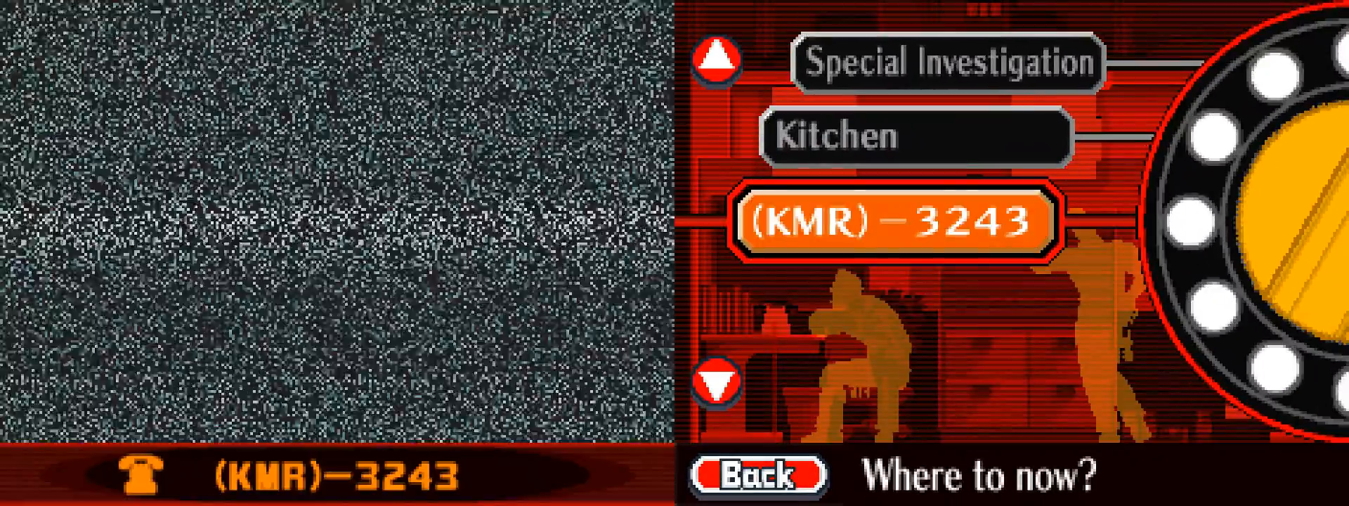
{"action": "left_click", "coordinate": [898, 216]}
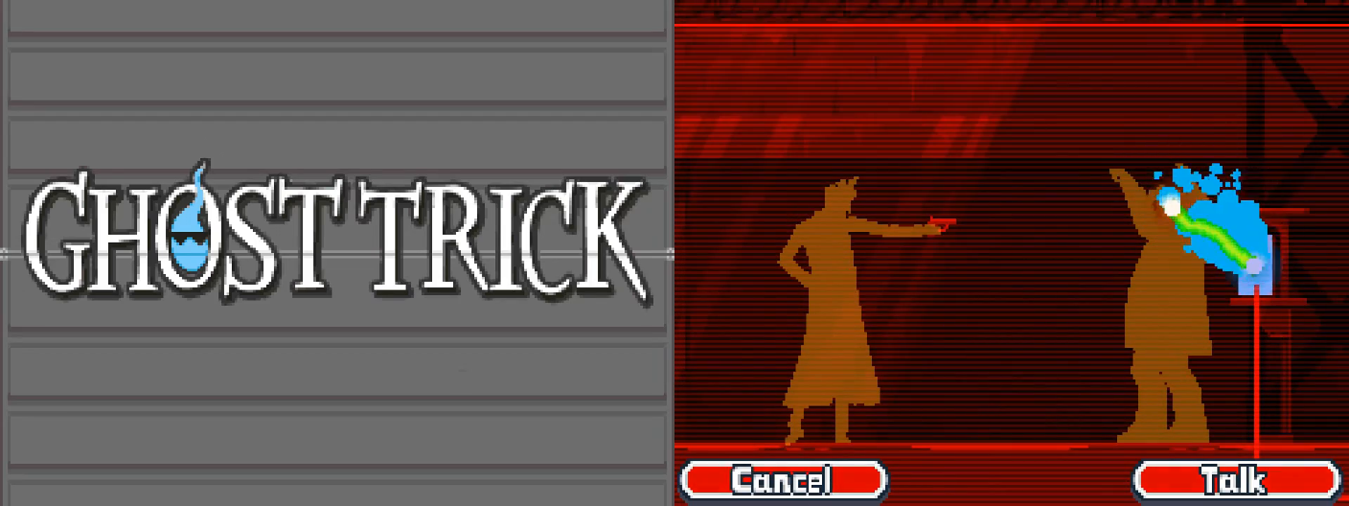
Carry the bearded man's conversation through to his farewell line about one last thing
{"action": "left_click", "coordinate": [1229, 477]}
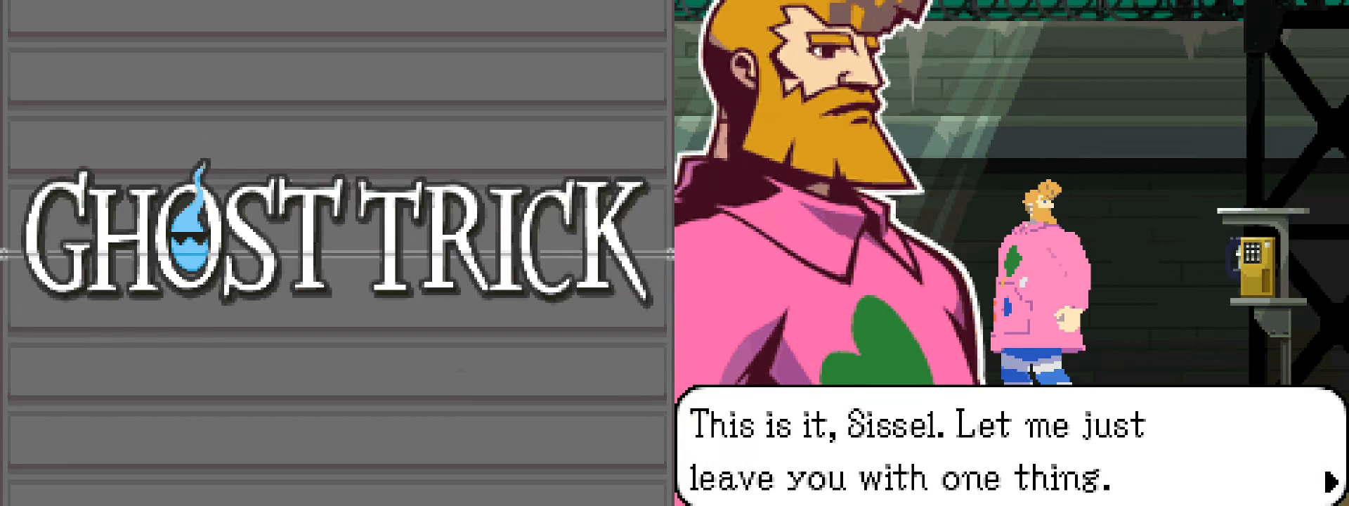
{"action": "left_click", "coordinate": [1315, 476]}
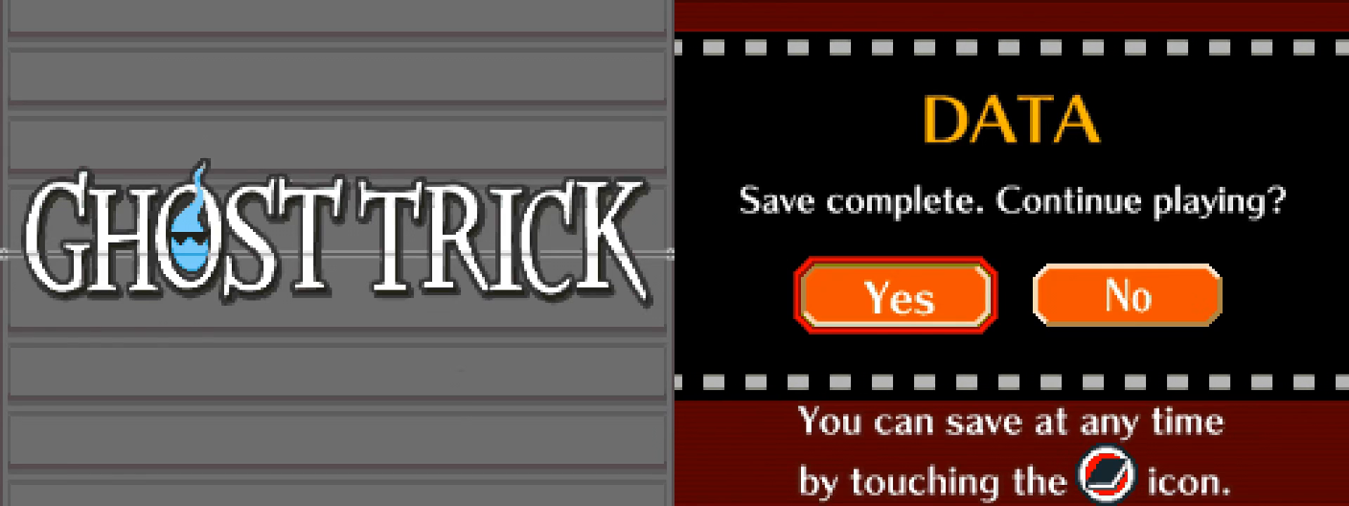
Confirm continuing play after the save completes
{"action": "left_click", "coordinate": [892, 296]}
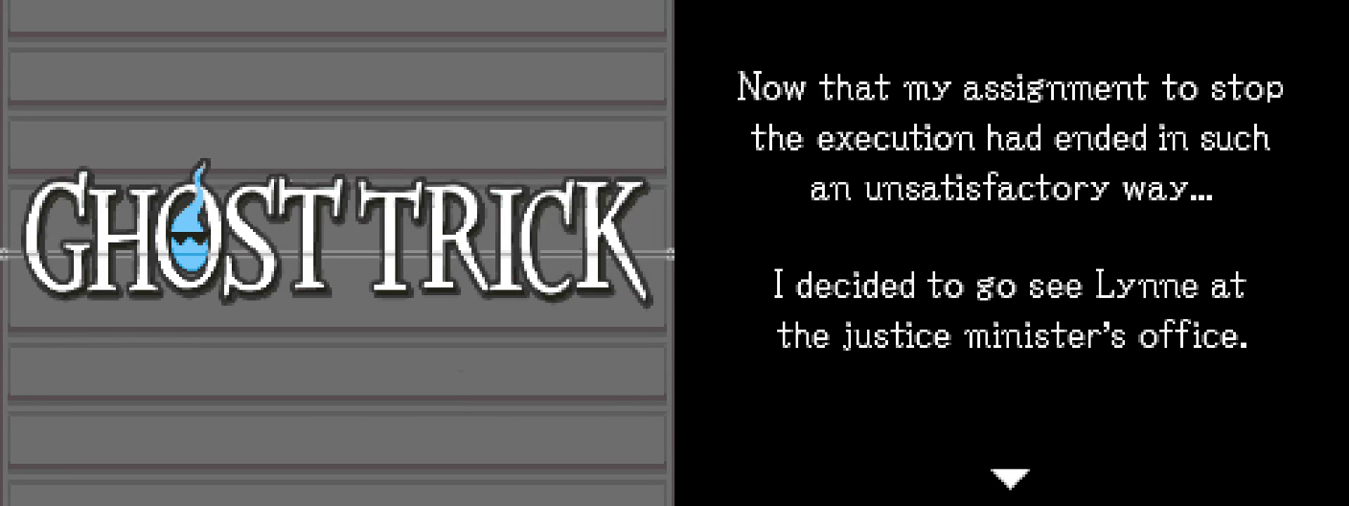
Move past the narration about visiting Lynne at the justice minister's office
{"action": "left_click", "coordinate": [1011, 469]}
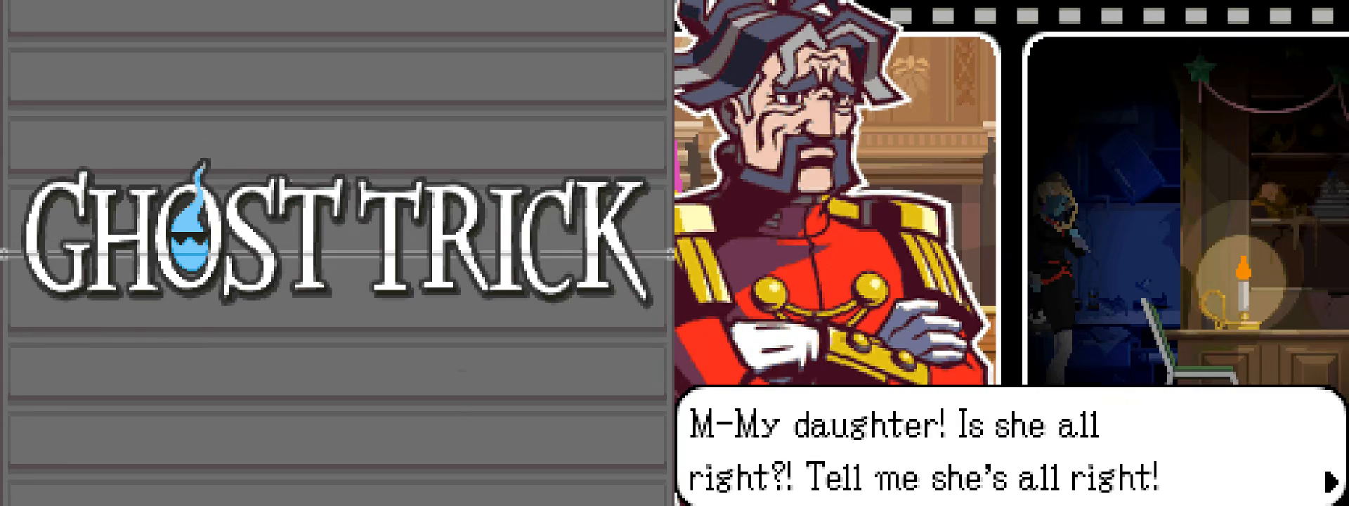
Advance from the minister's daughter question to his line about being contacted
{"action": "left_click", "coordinate": [1315, 481]}
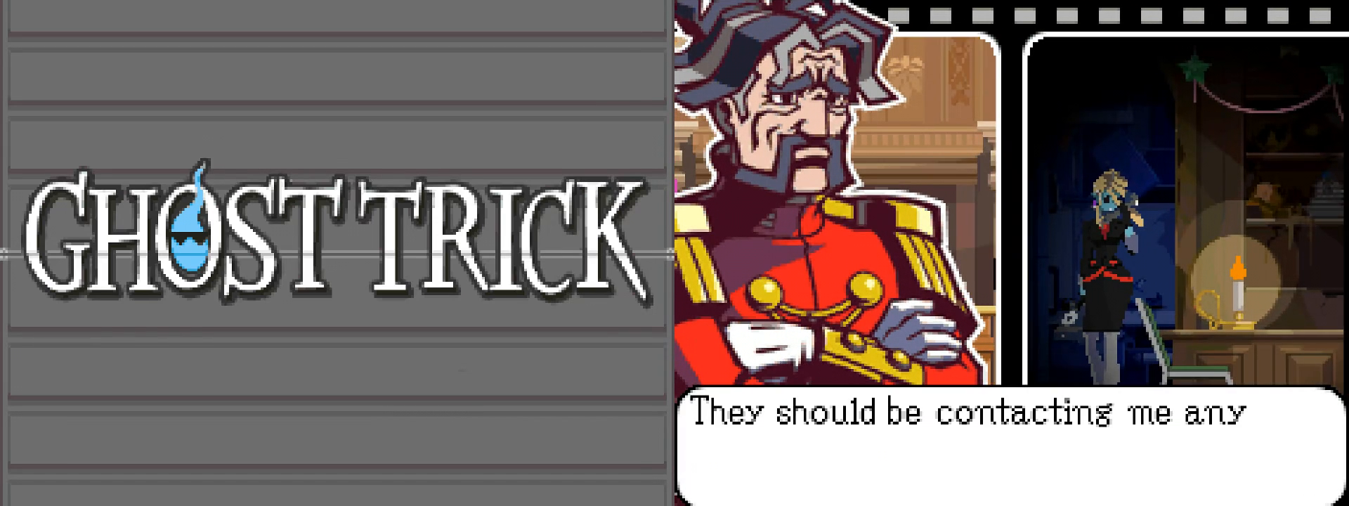